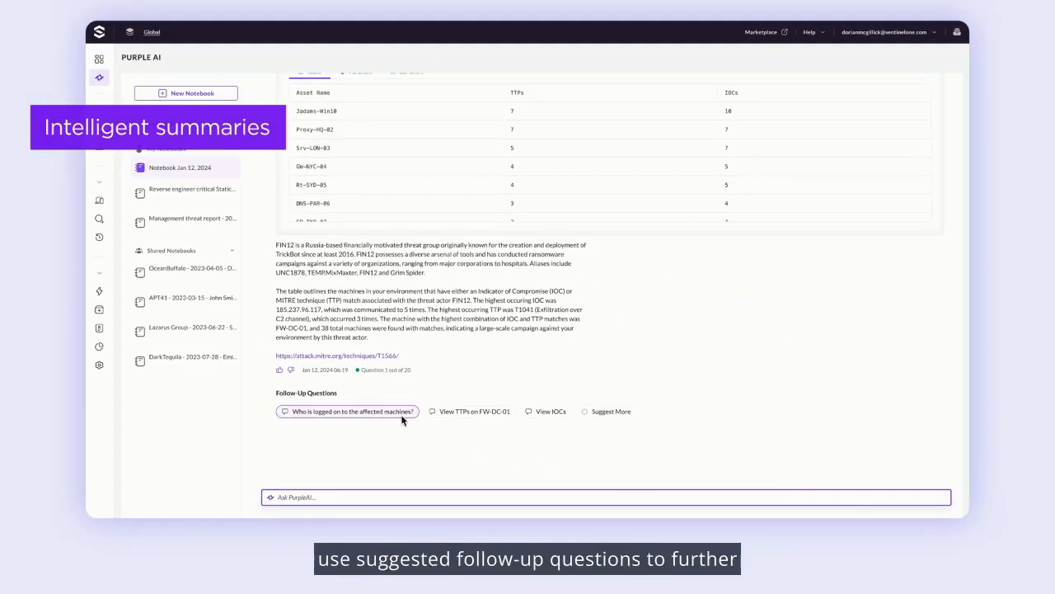
Step: Ask the follow-up 'Who is logged on to the affected machines?' beneath the FIN12 threat summary
click(346, 411)
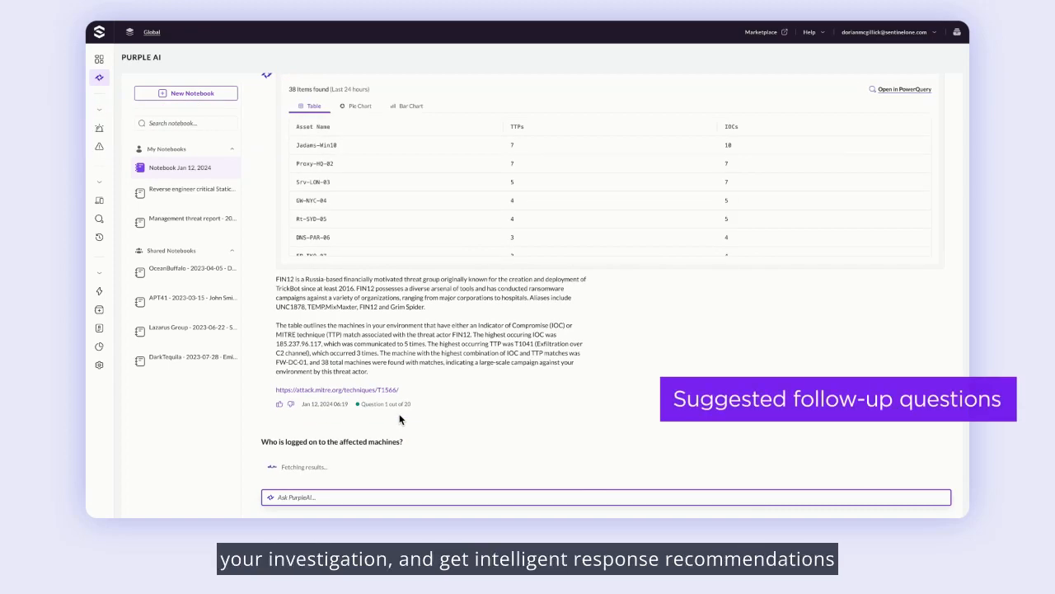